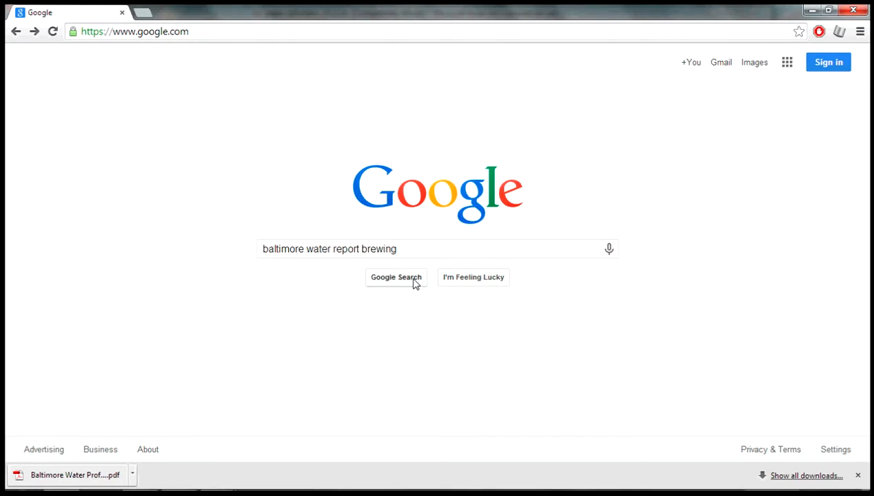
Step: Search 'baltimore water report brewing' and open the HomeBrewTalk Baltimore City Water Report thread
click(396, 277)
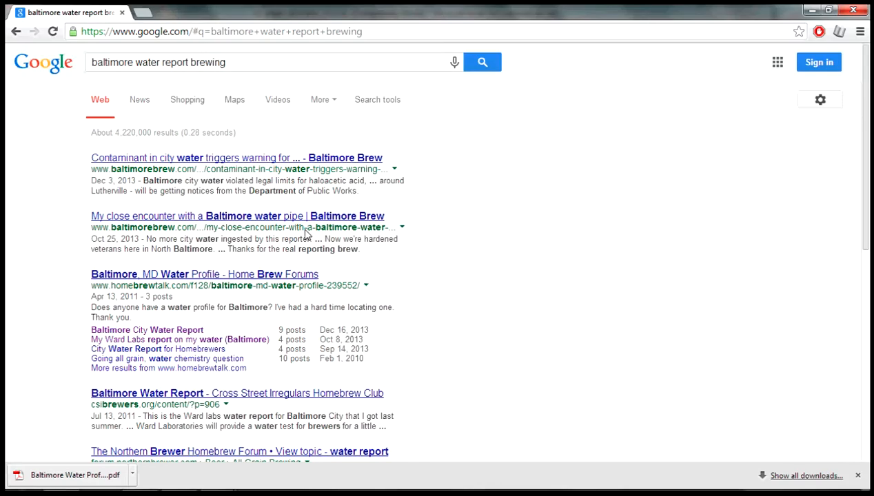
mouse_move(242, 266)
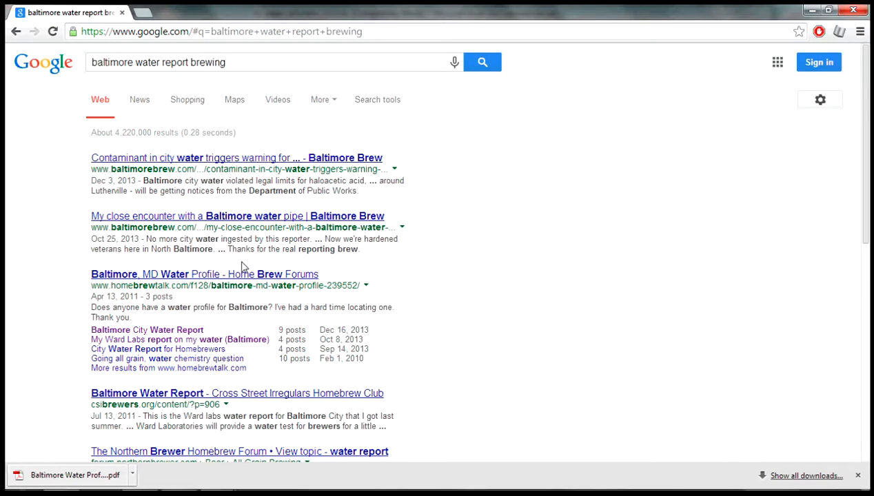
click(147, 330)
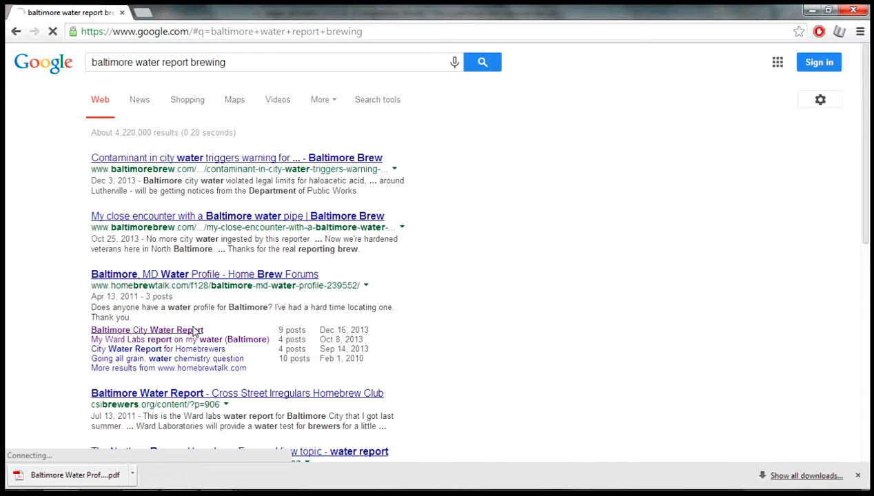
click(143, 330)
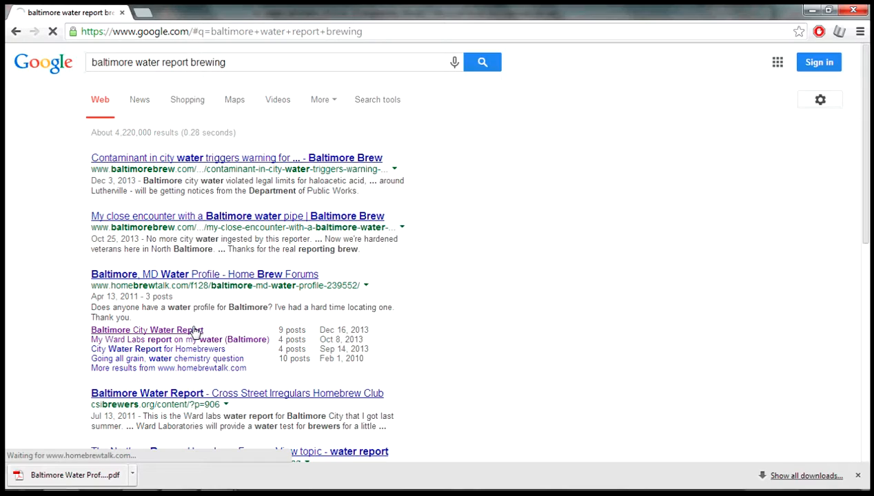
Step: Open post #5's Baltimore Water Profile.pdf attachment and read through the Ward Labs mineral report
click(146, 329)
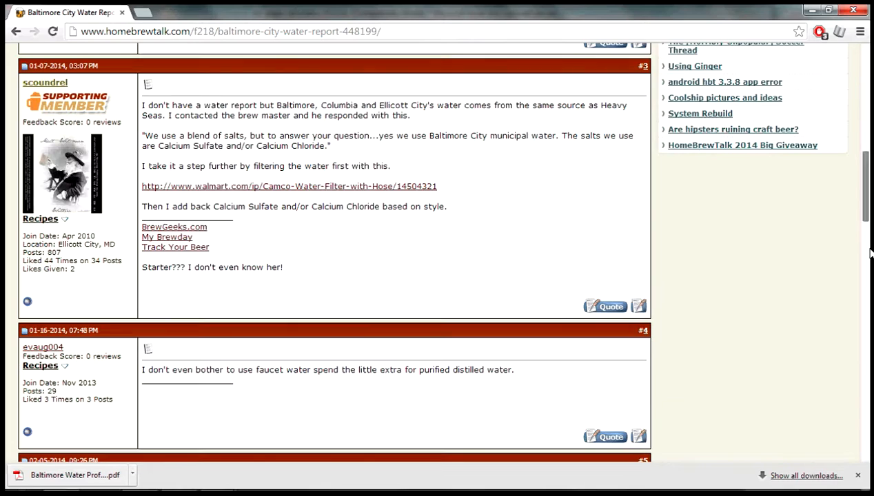
scroll(down, 3)
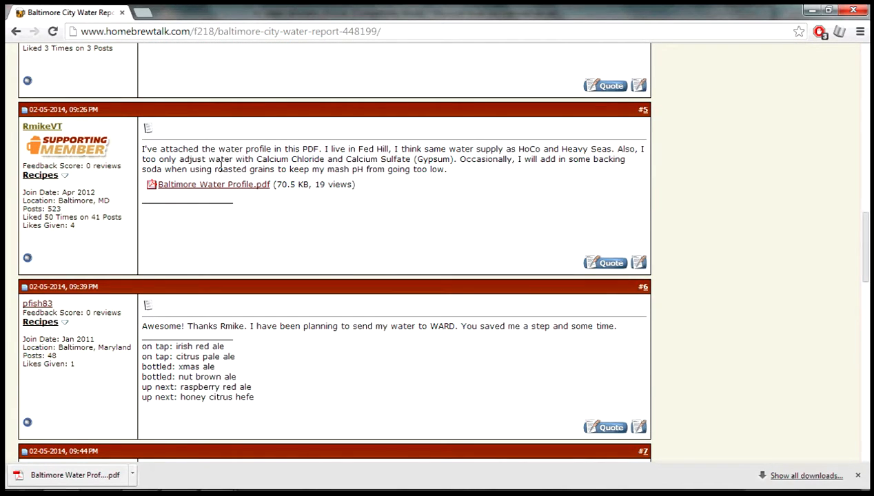
click(214, 184)
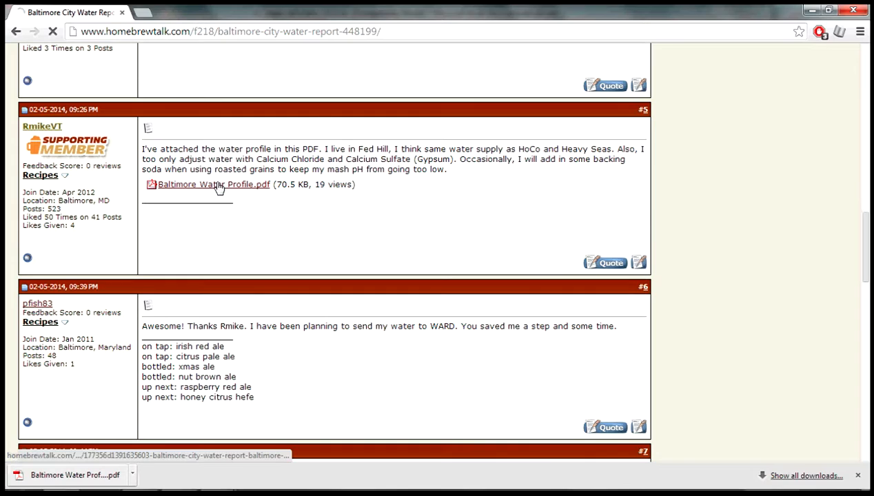
click(214, 184)
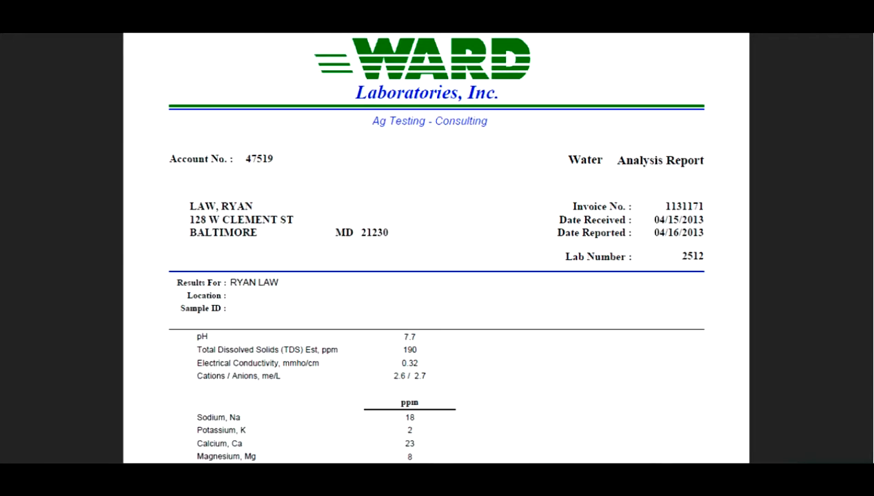
scroll(down, 3)
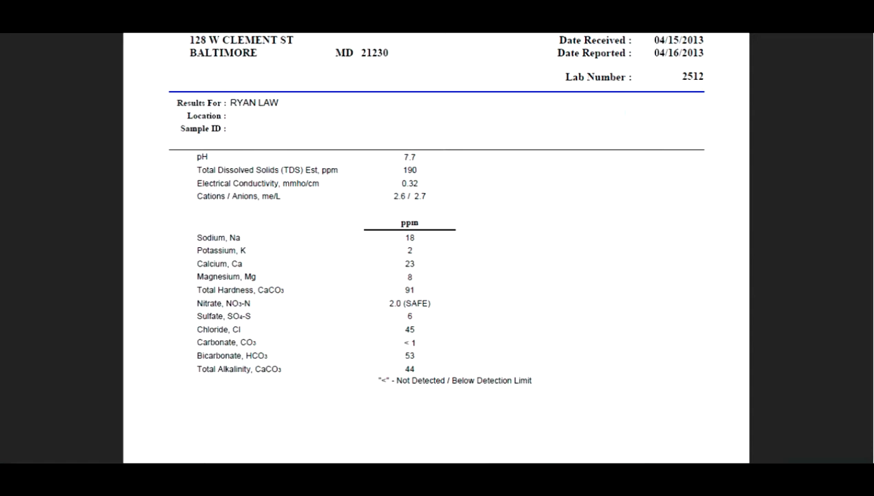
scroll(down, 3)
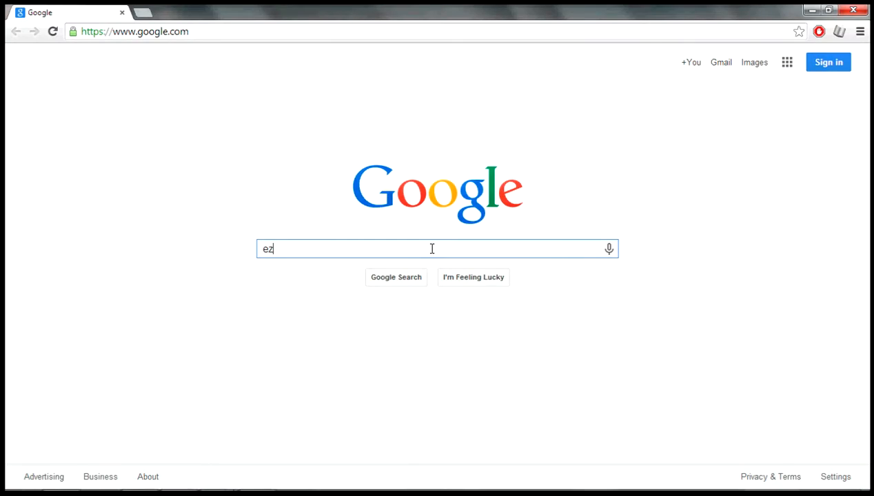
Step: Search Google for 'ez water calculator'
text(water)
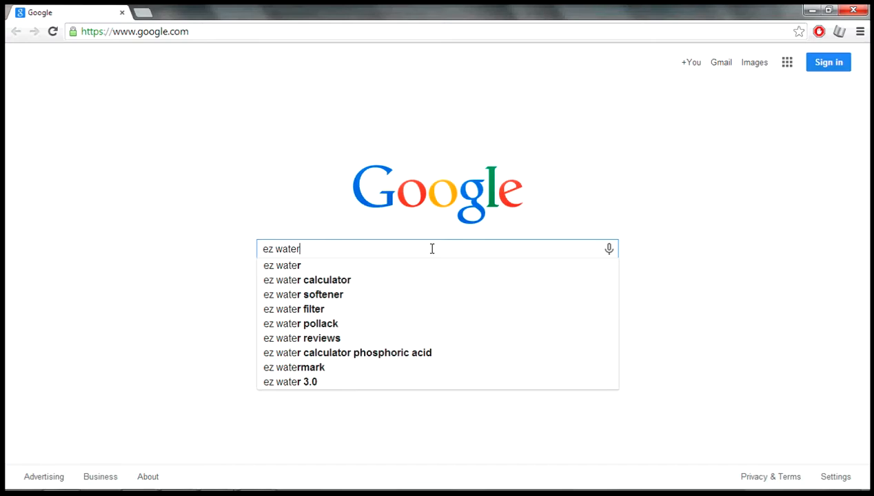
mouse_move(366, 281)
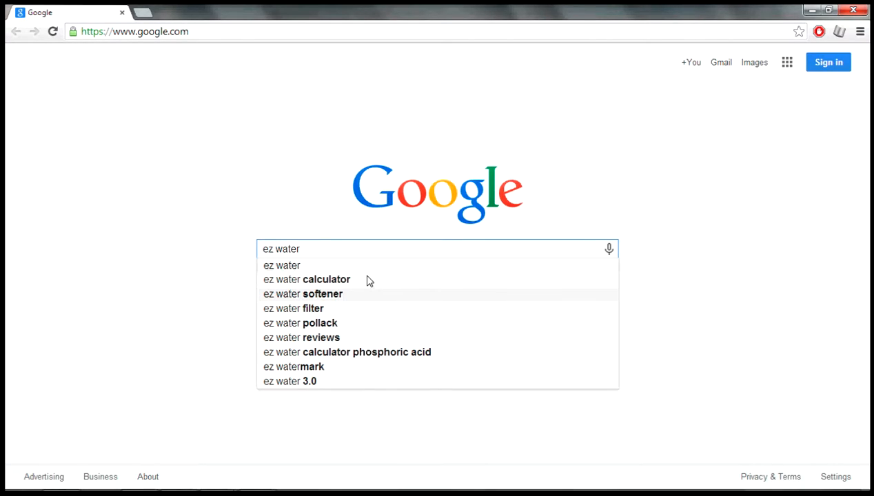
click(306, 279)
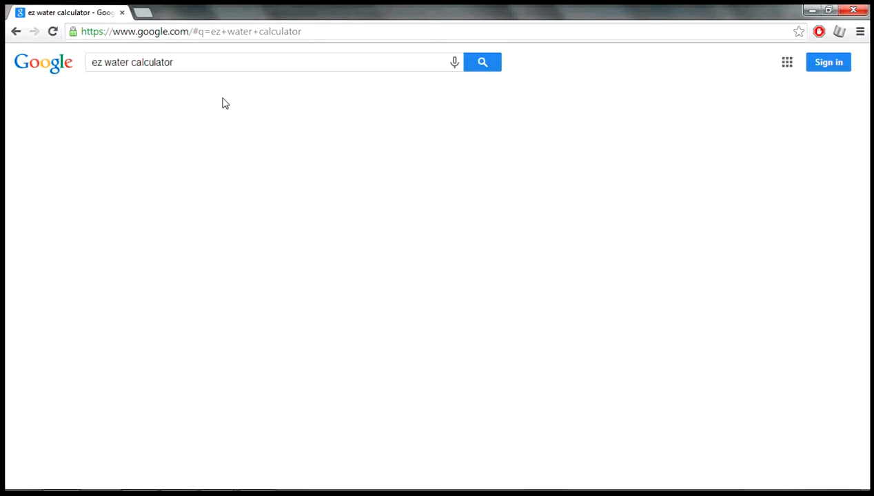
click(483, 62)
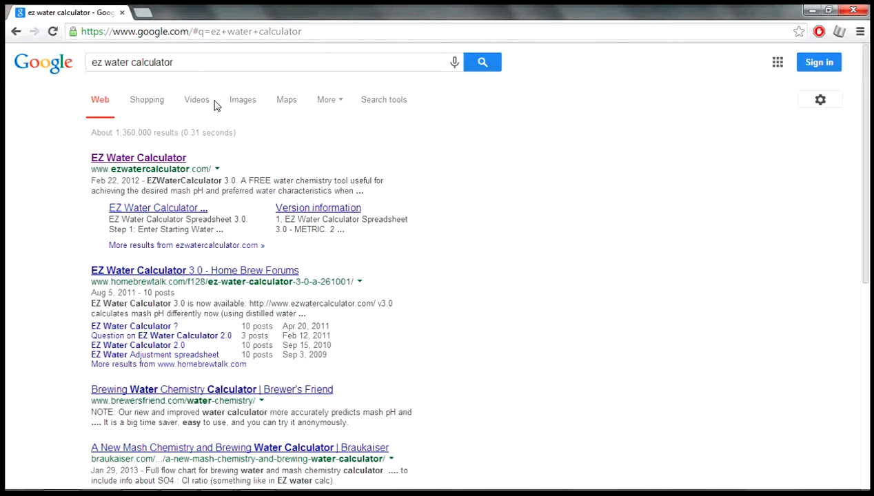
Step: Open the EZ Water Calculator site and download the non-metric Excel spreadsheet
click(138, 157)
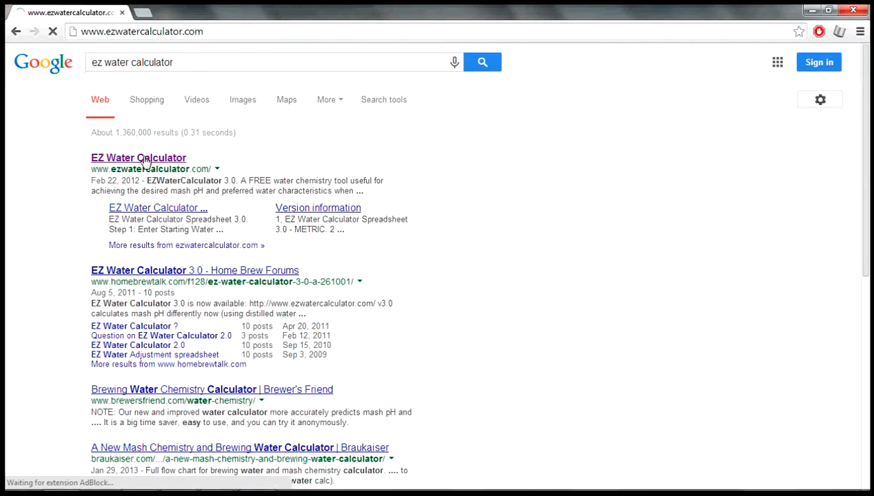
click(137, 158)
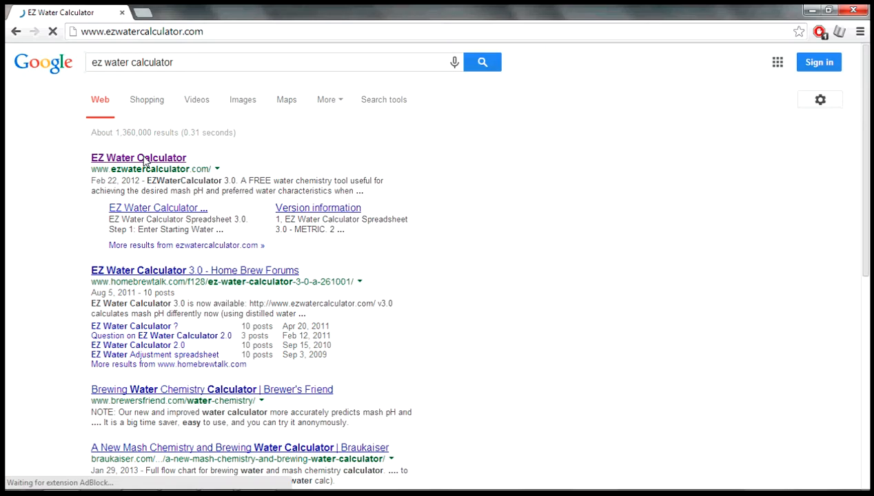
click(138, 158)
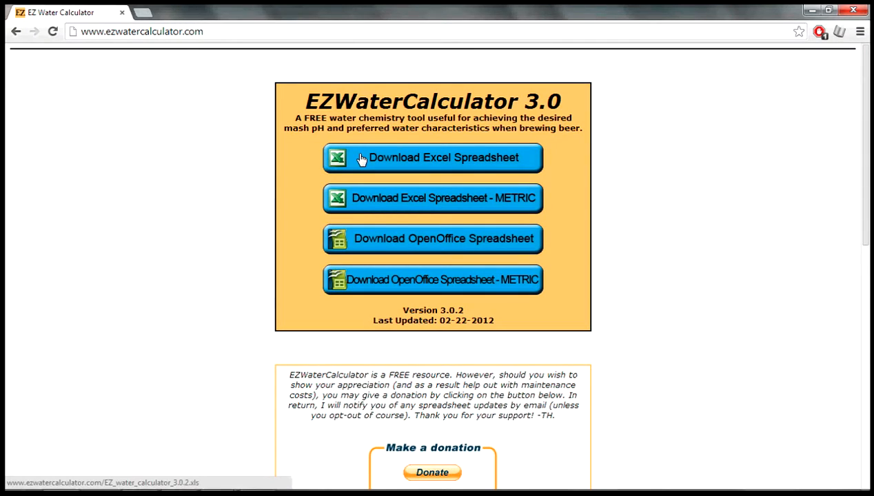
click(432, 157)
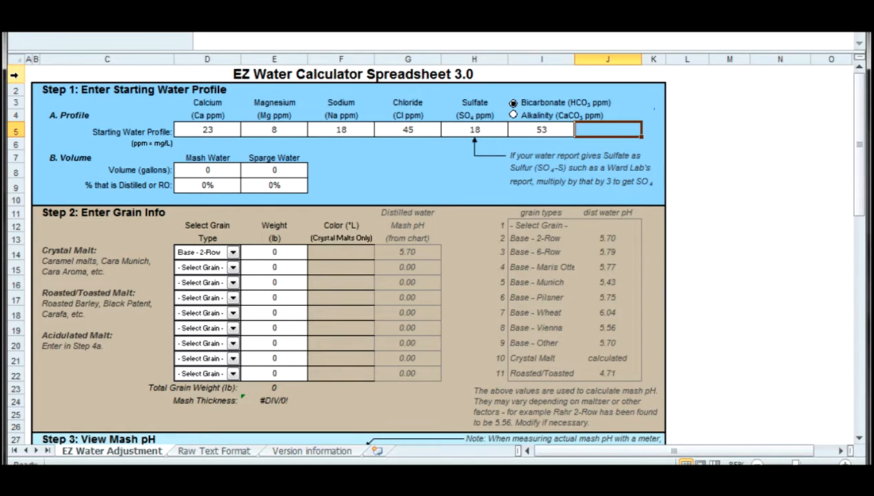
Step: Set the mash water volume to 4 gallons and sparge water to 5 gallons
click(206, 170)
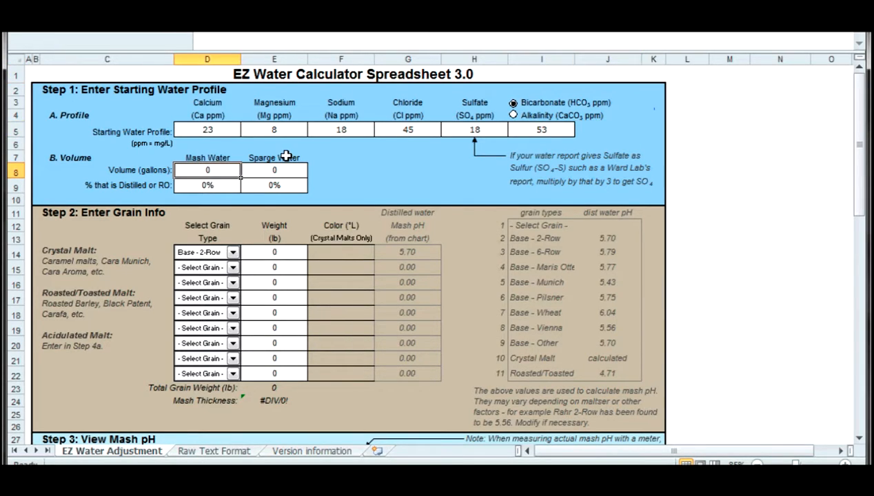
text(4)
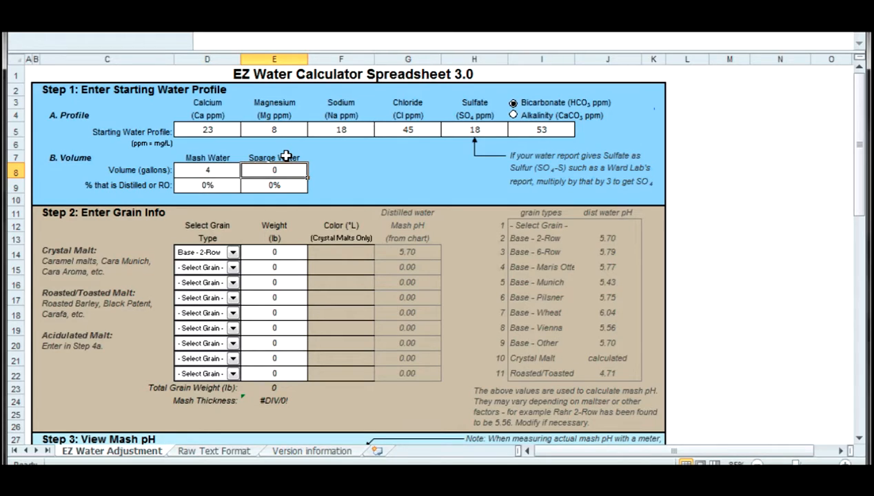
text(5)
click(274, 252)
text(7)
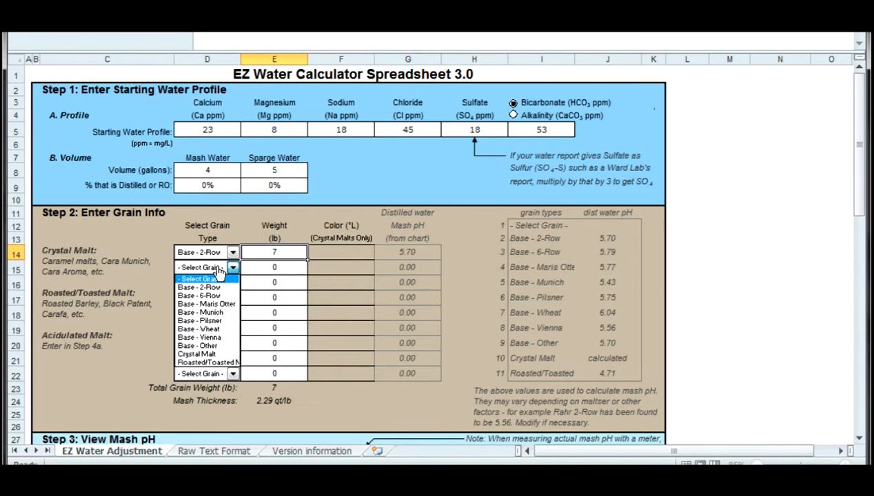
mouse_move(200, 345)
text(1)
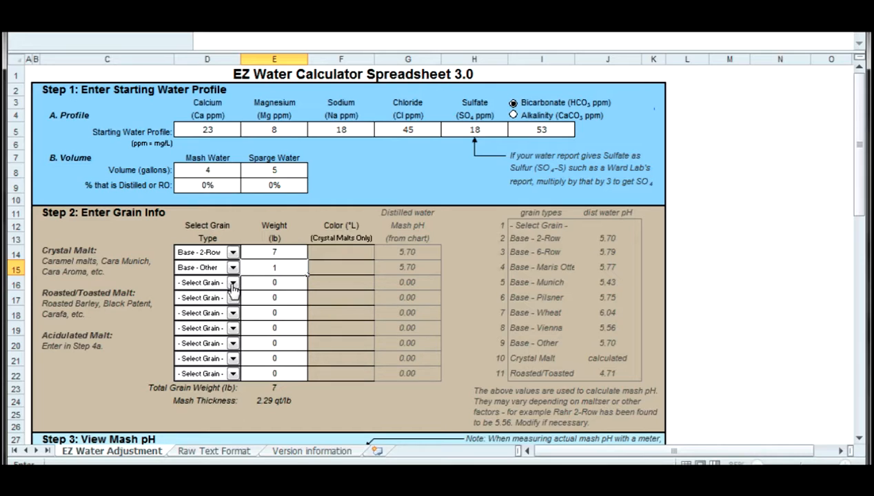
Step: Pick grain types for the third and fourth rows, setting the fourth to Roasted/Toasted malt at 1.5 lb
click(233, 283)
text(1)
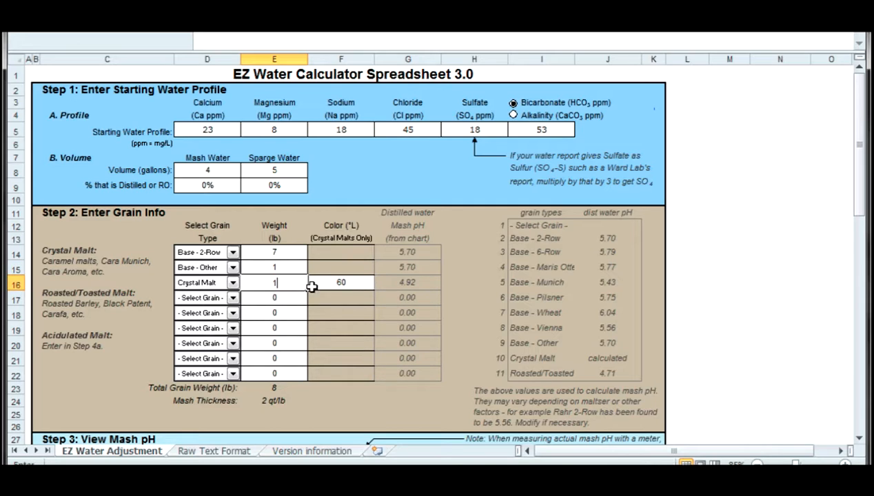
click(232, 298)
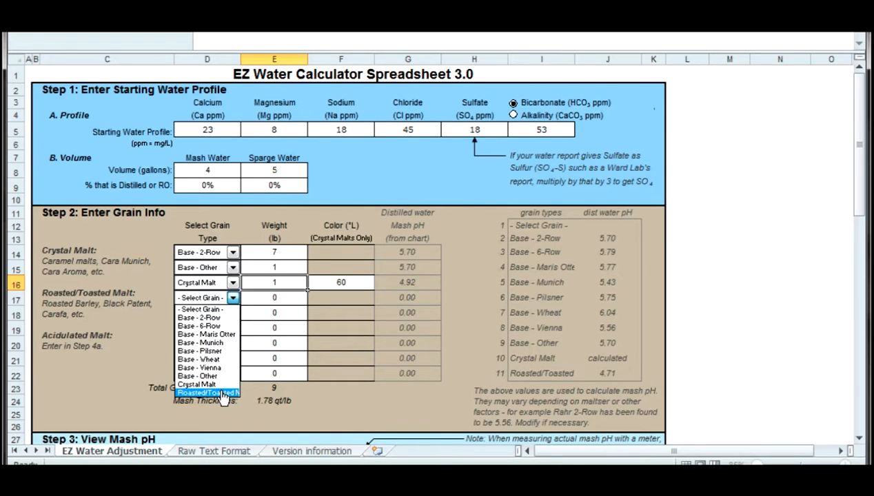
click(207, 392)
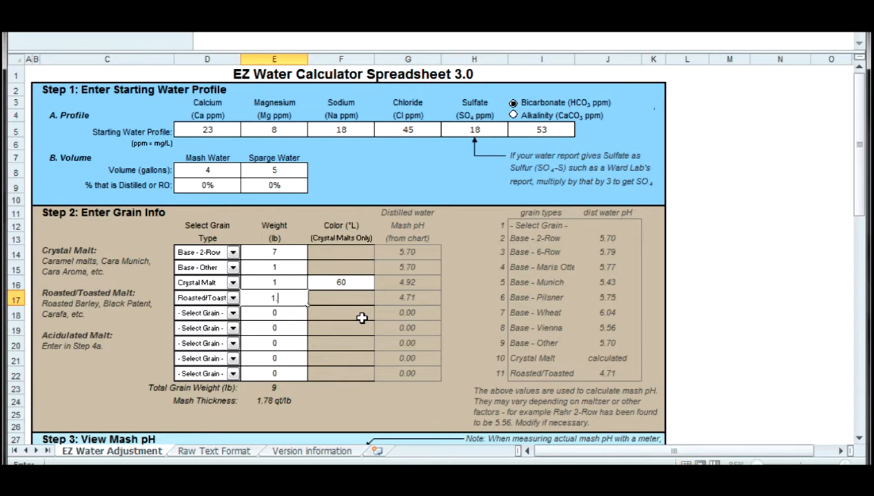
text(1.5)
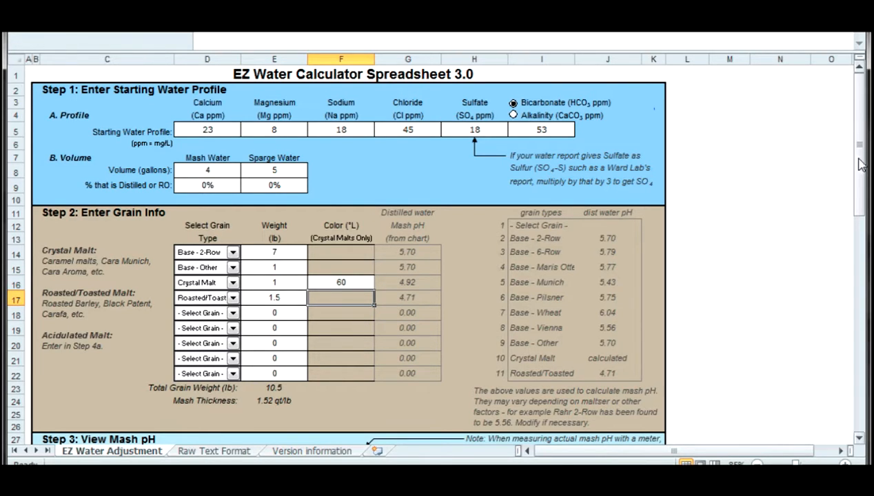
Step: Scroll down to Step 3's estimated mash pH of 5.51 and the salt addition sections
scroll(down, 3)
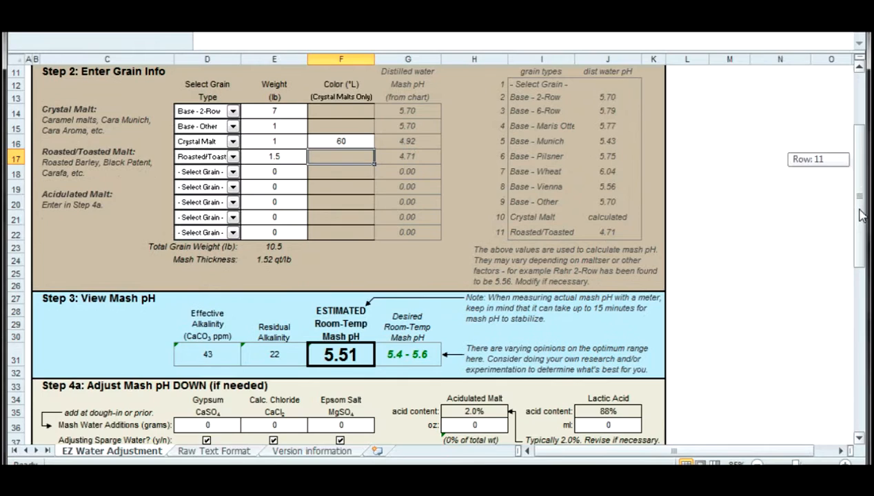
scroll(down, 3)
text(2)
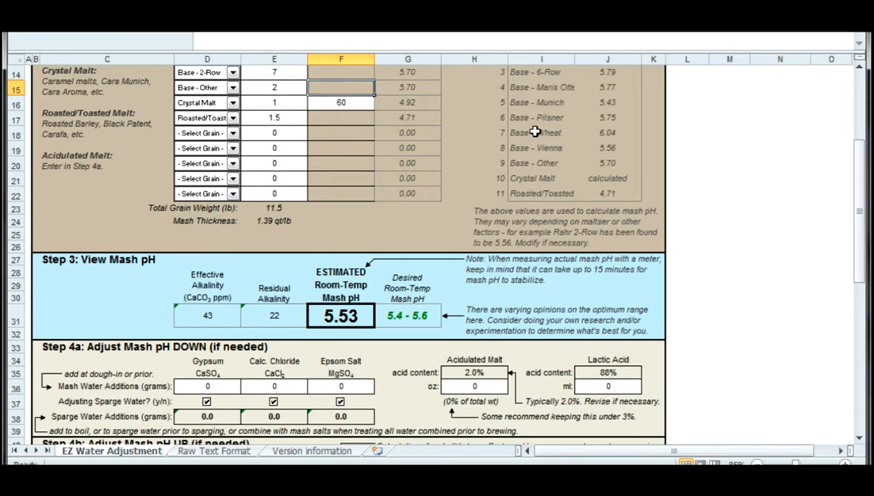
mouse_move(288, 88)
text(1)
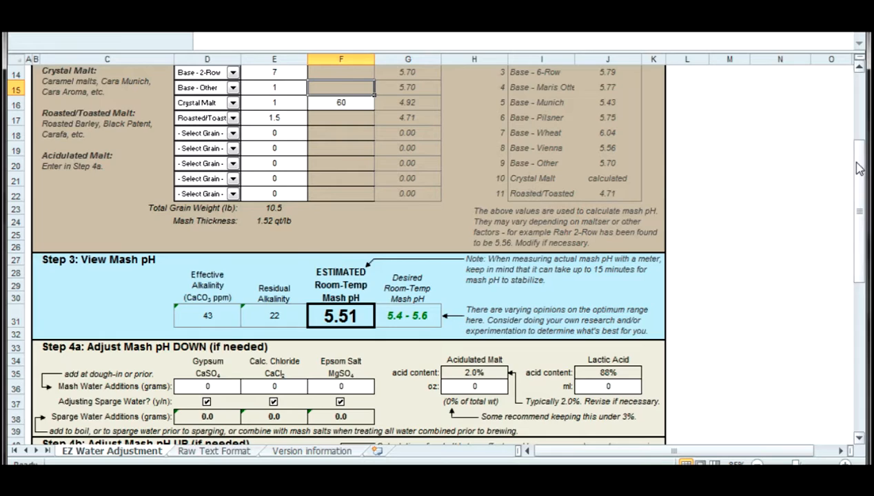
scroll(down, 3)
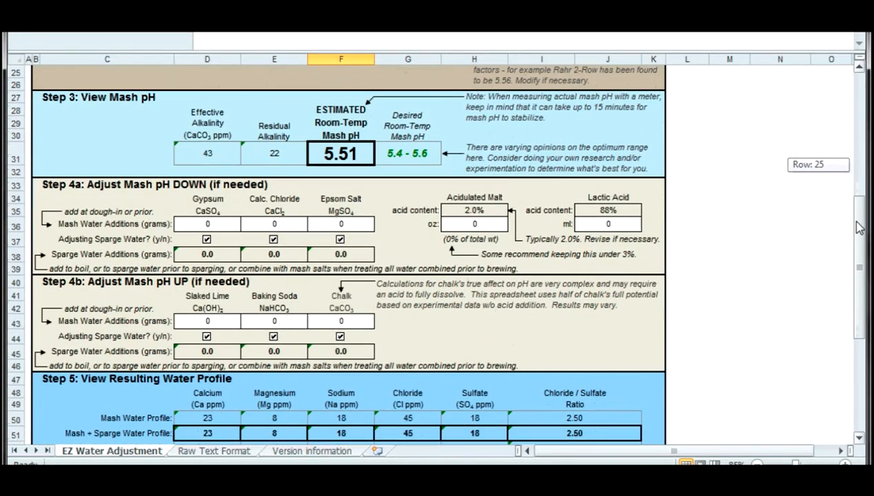
scroll(down, 3)
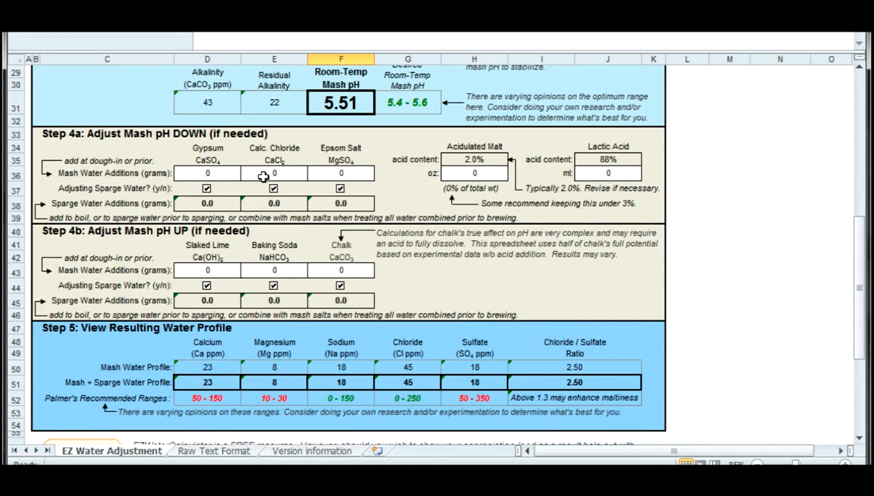
Step: Enter 1 g gypsum and an initial calcium chloride amount in the Step 4a mash additions
click(206, 172)
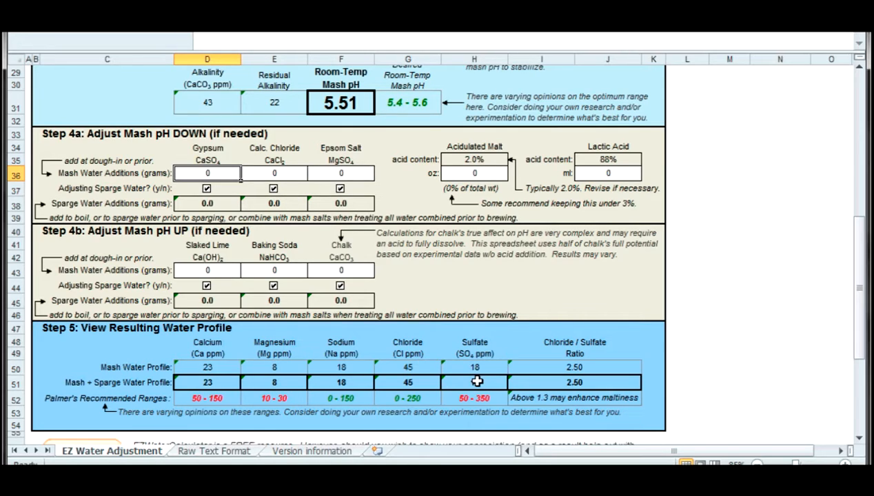
text(1)
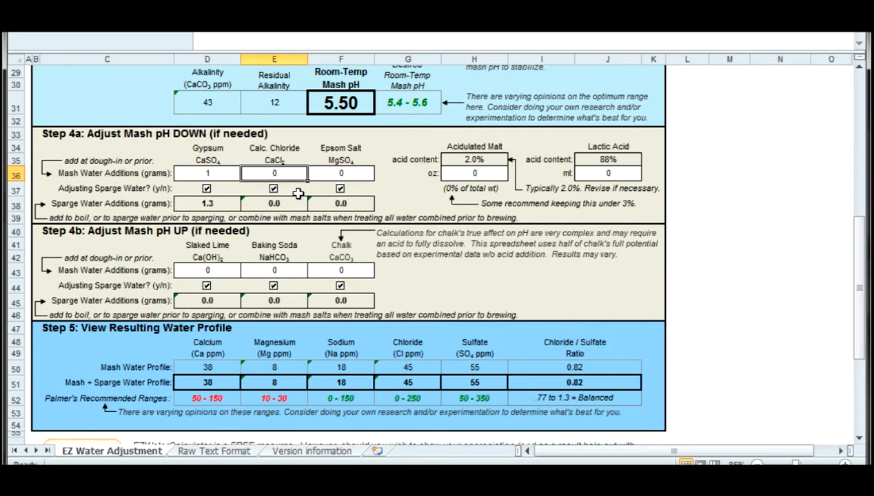
text(2)
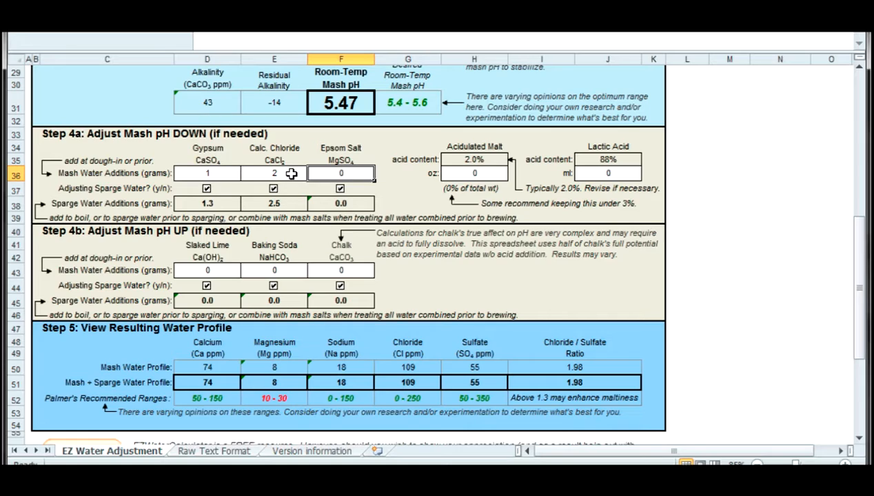
Step: Revise calcium chloride to 4 g and add baking soda, bringing mash pH to 5.61
click(274, 173)
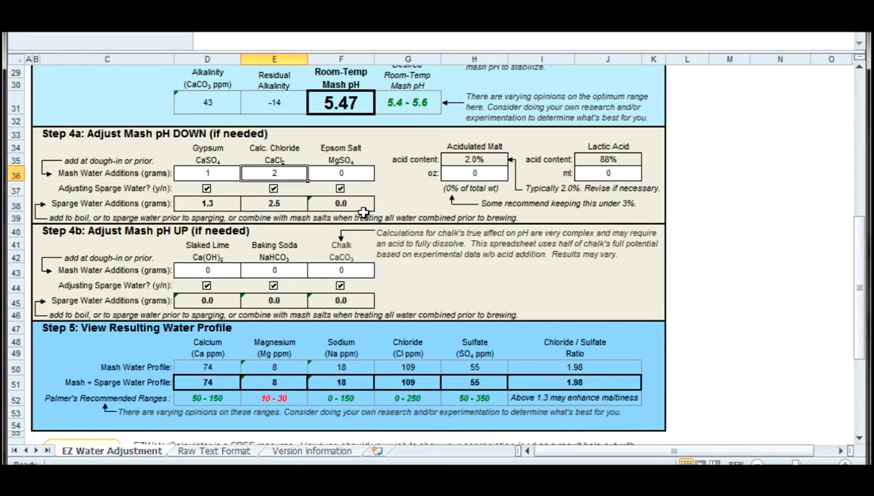
text(4)
click(274, 271)
text(2)
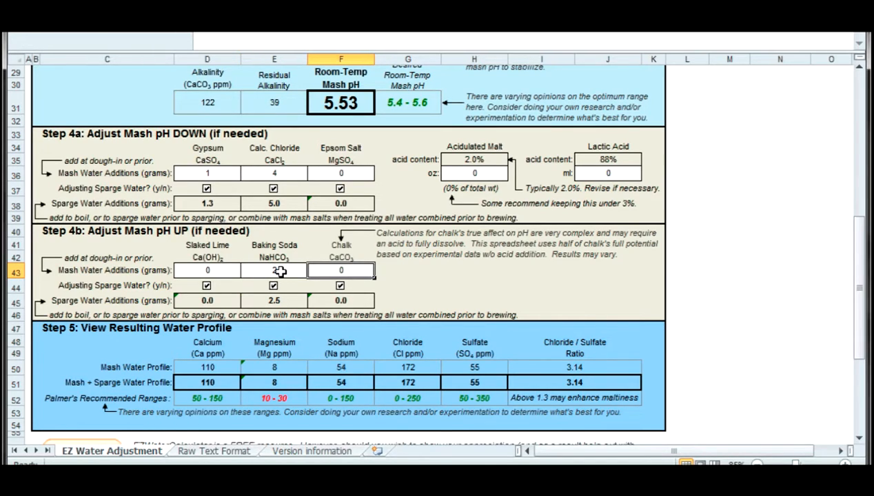
text(3)
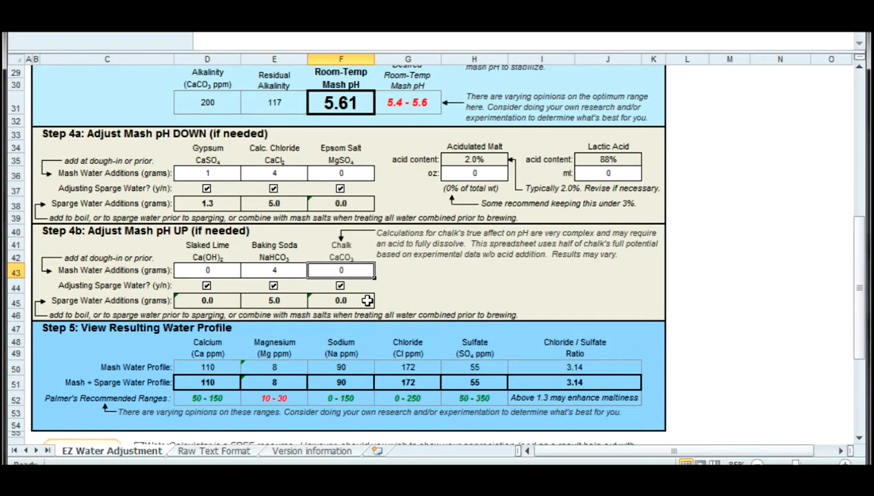
mouse_move(505, 249)
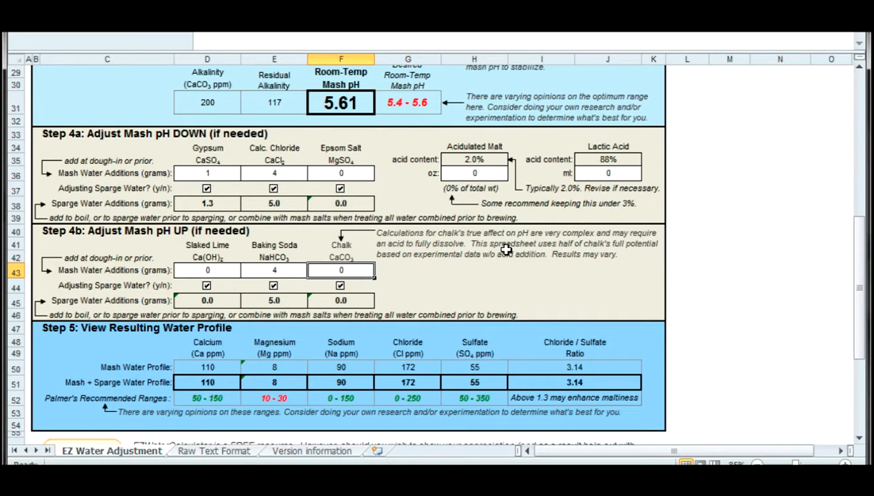